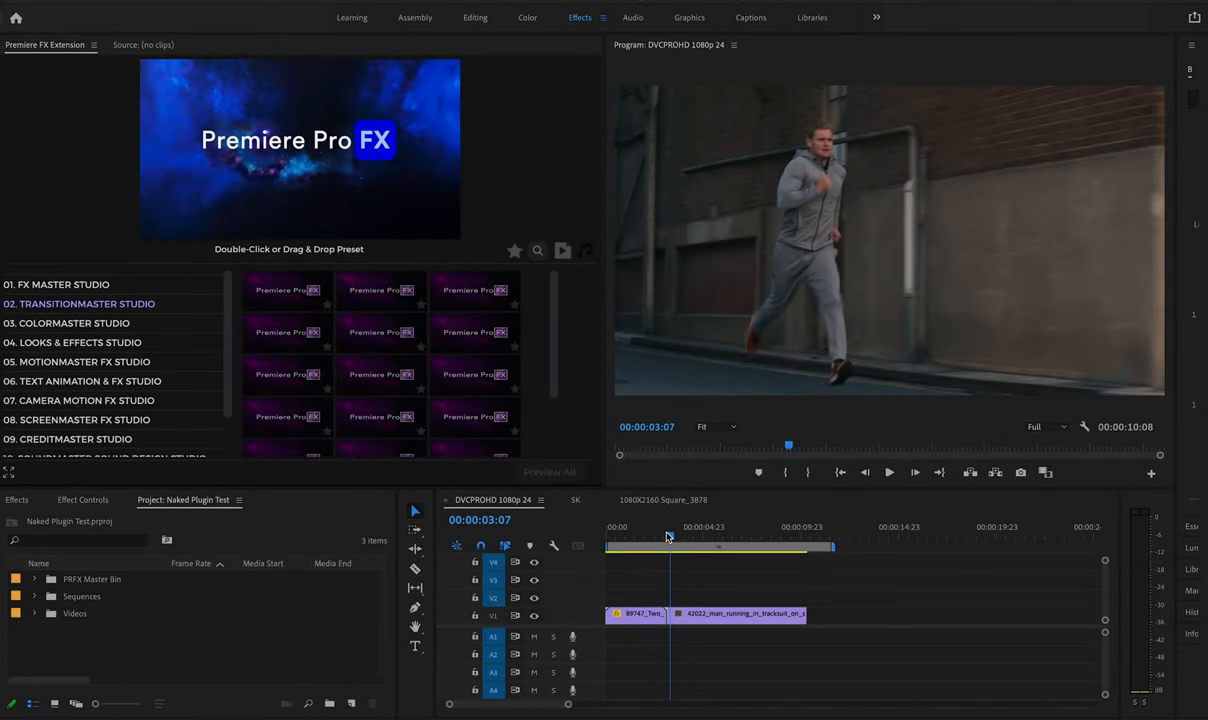
pyautogui.moveTo(483, 489)
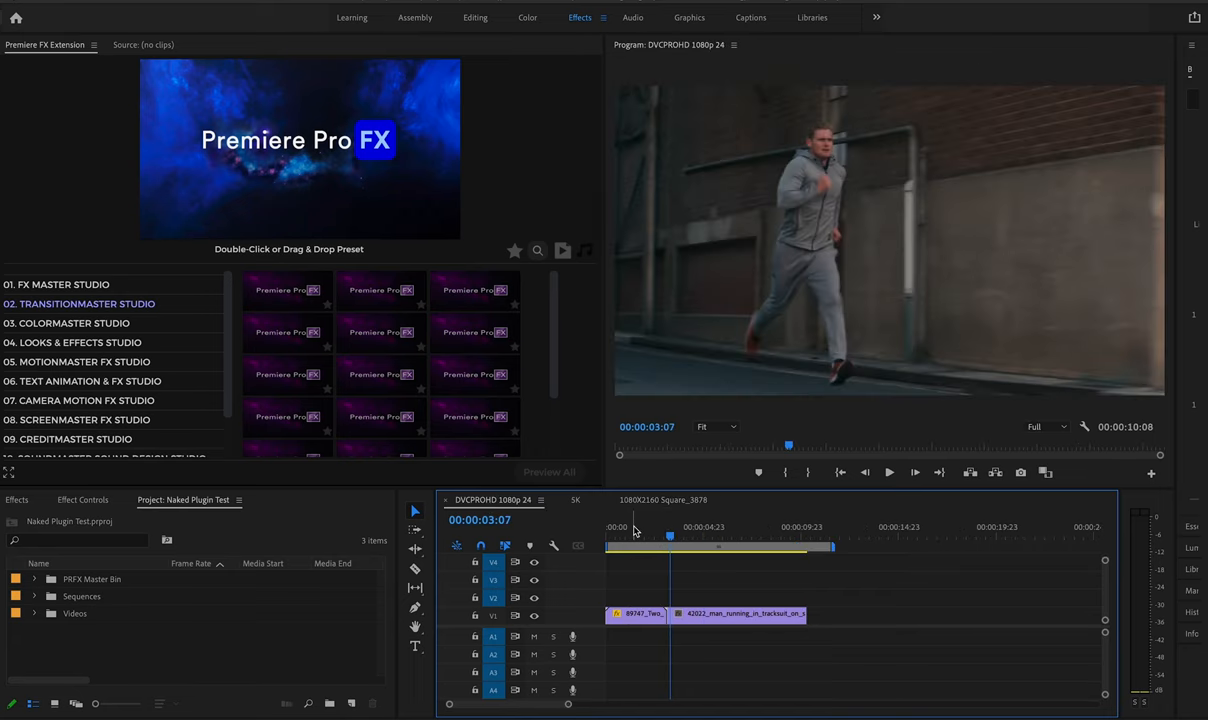
pyautogui.moveTo(635, 530)
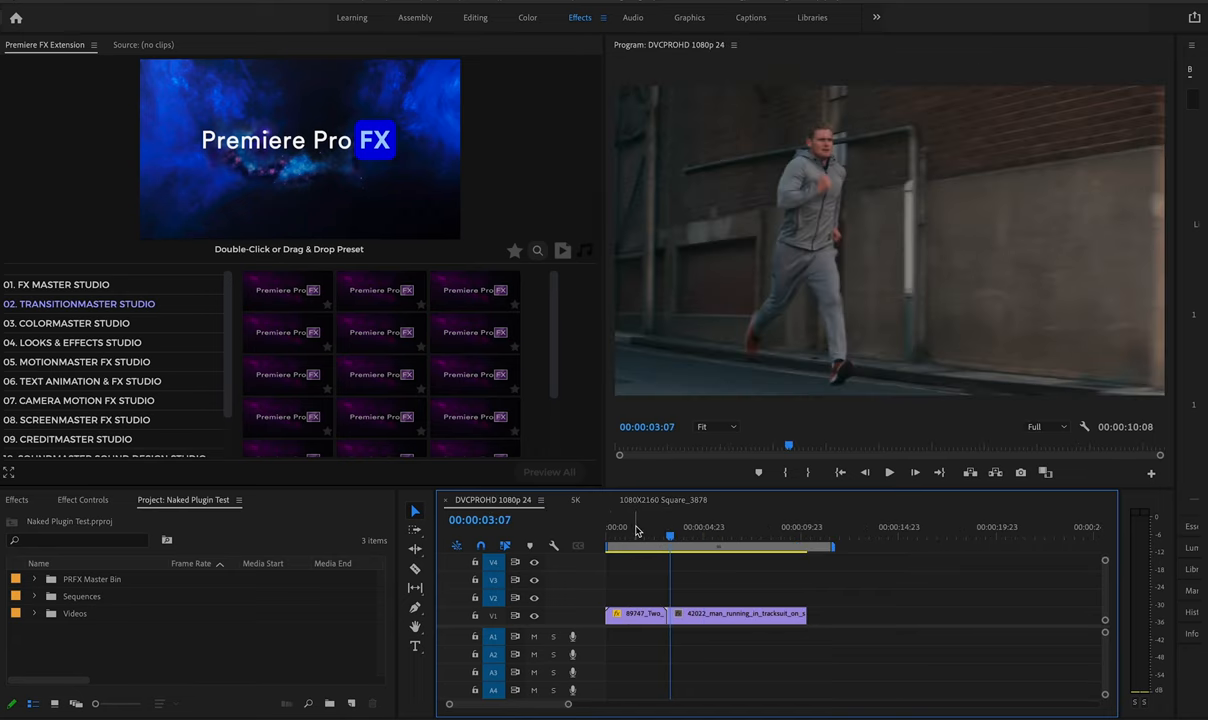
pyautogui.moveTo(62, 379)
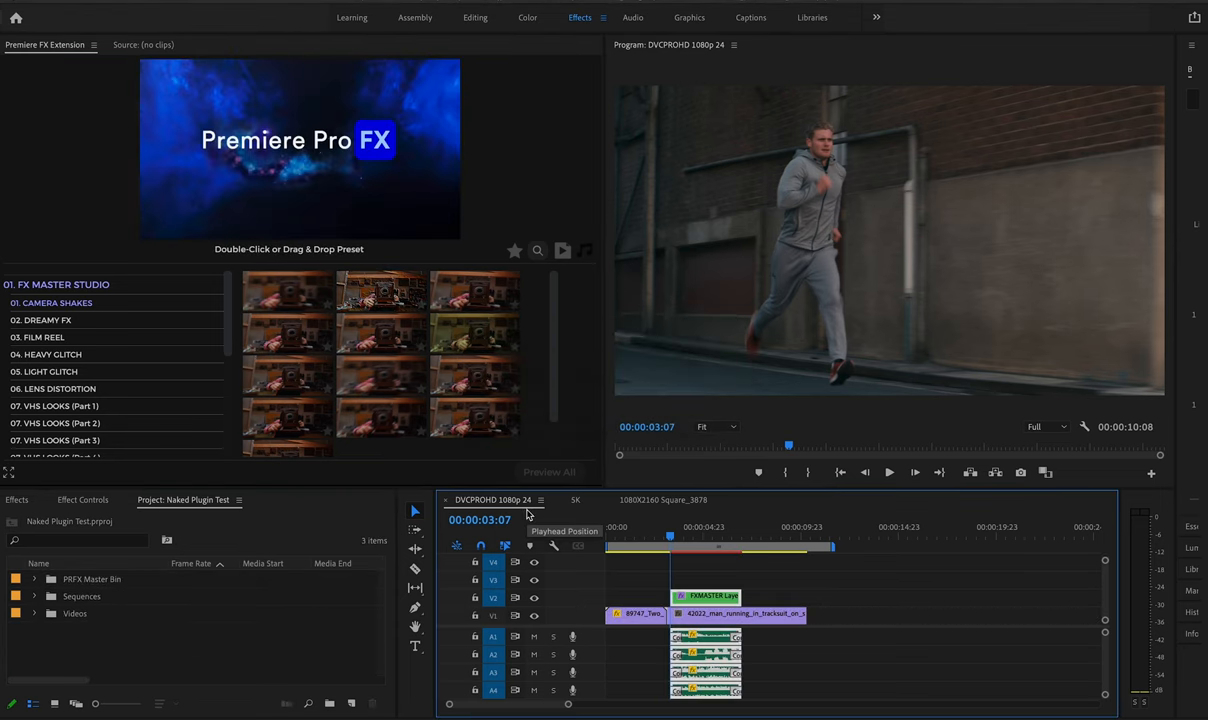
# - Play back the 1080p sequence with the preset layer and sound clips removed
pyautogui.click(889, 472)
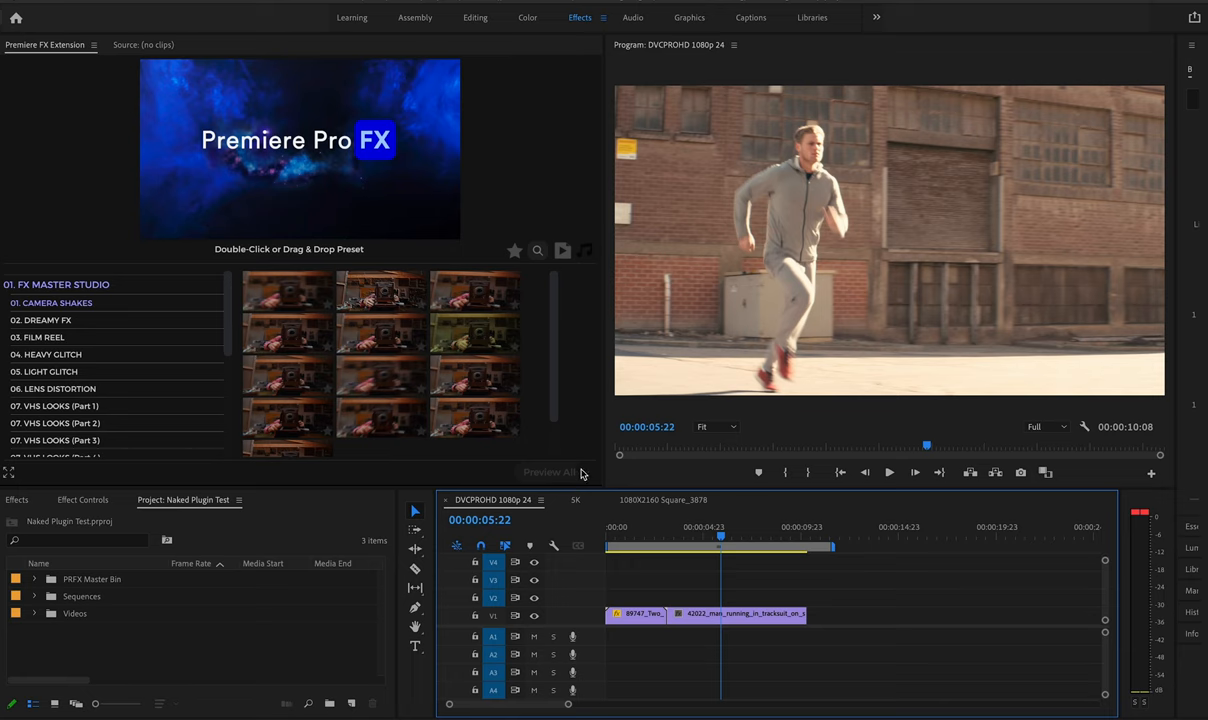
# - Switch to the vertical 1080X2160 Square sequence to check its two clips
pyautogui.click(663, 500)
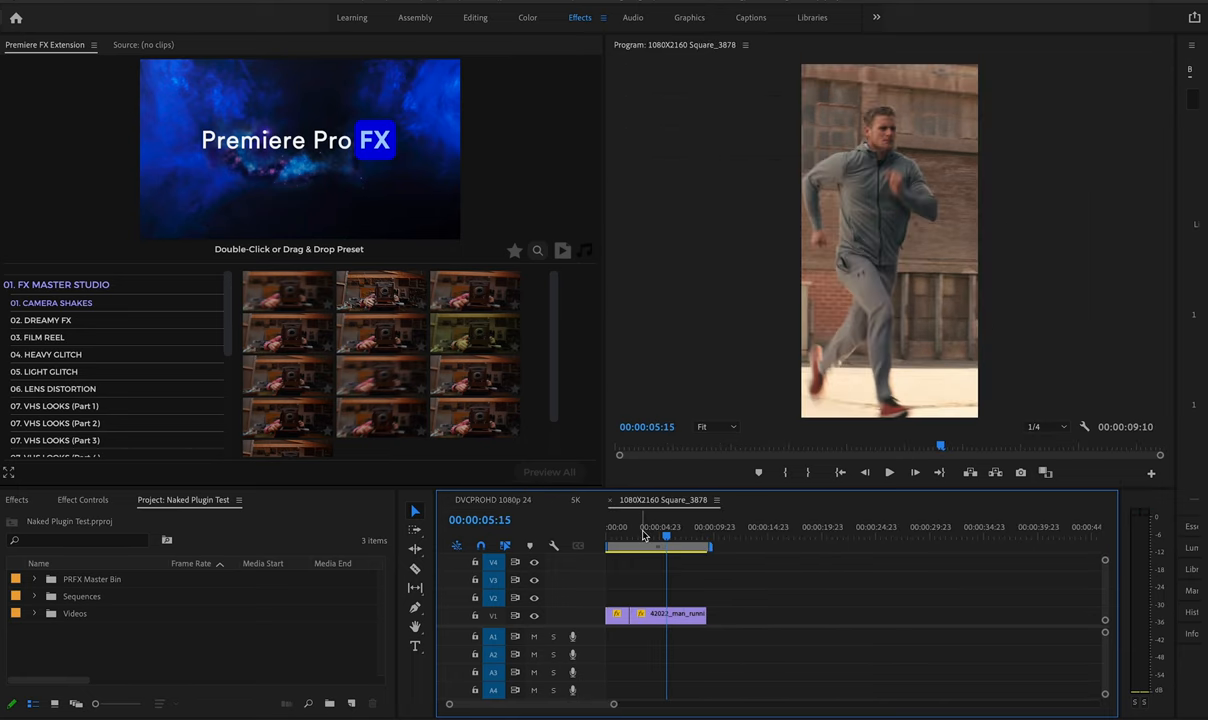
pyautogui.moveTo(367, 347)
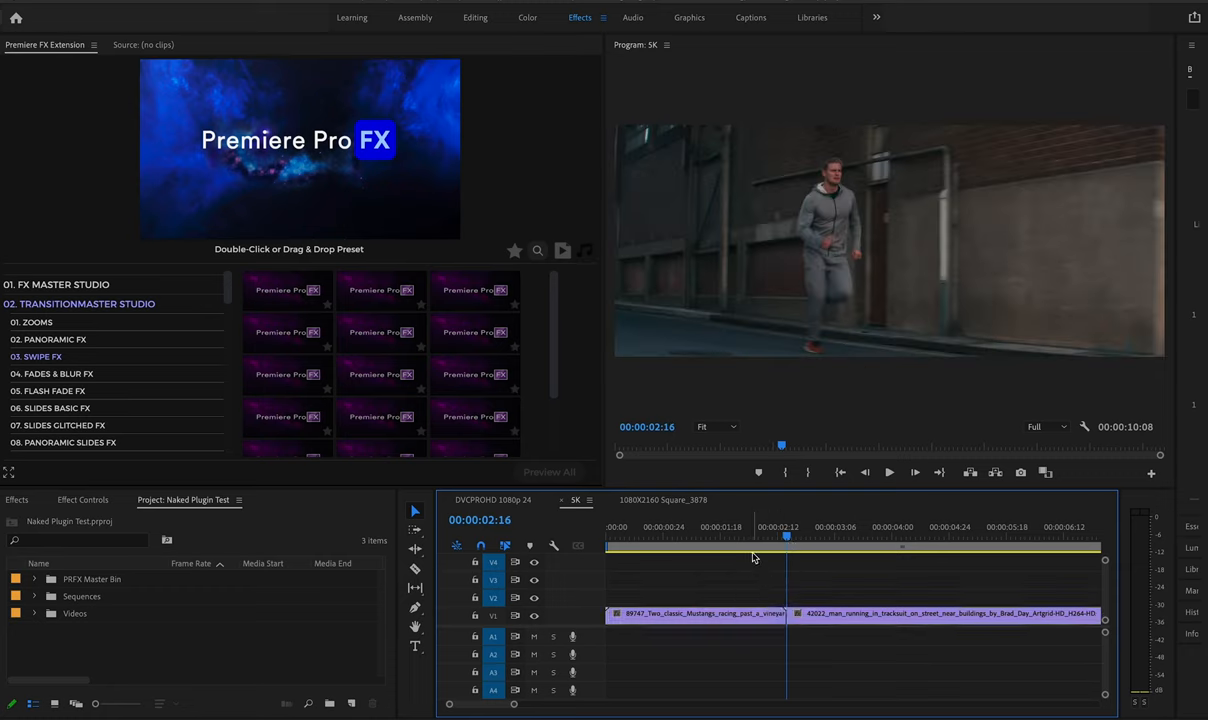
pyautogui.moveTo(287, 374)
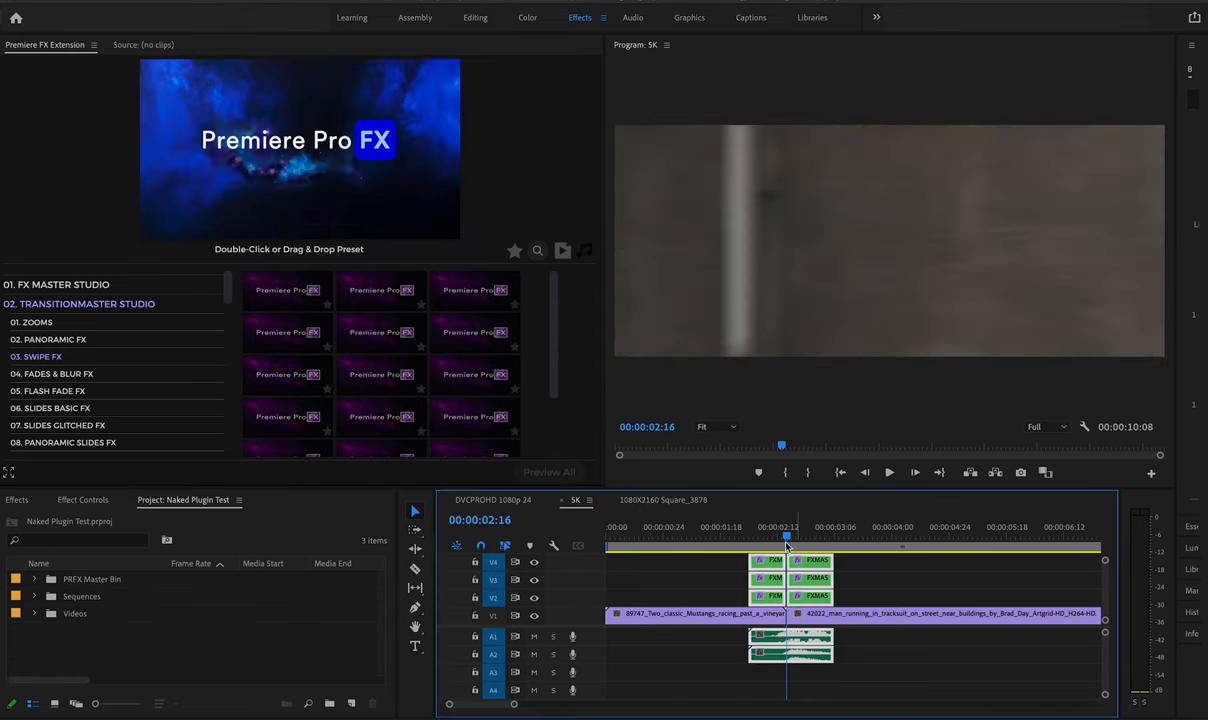
# - Preview the new swipe transition at the 5K sequence's cut
pyautogui.click(889, 472)
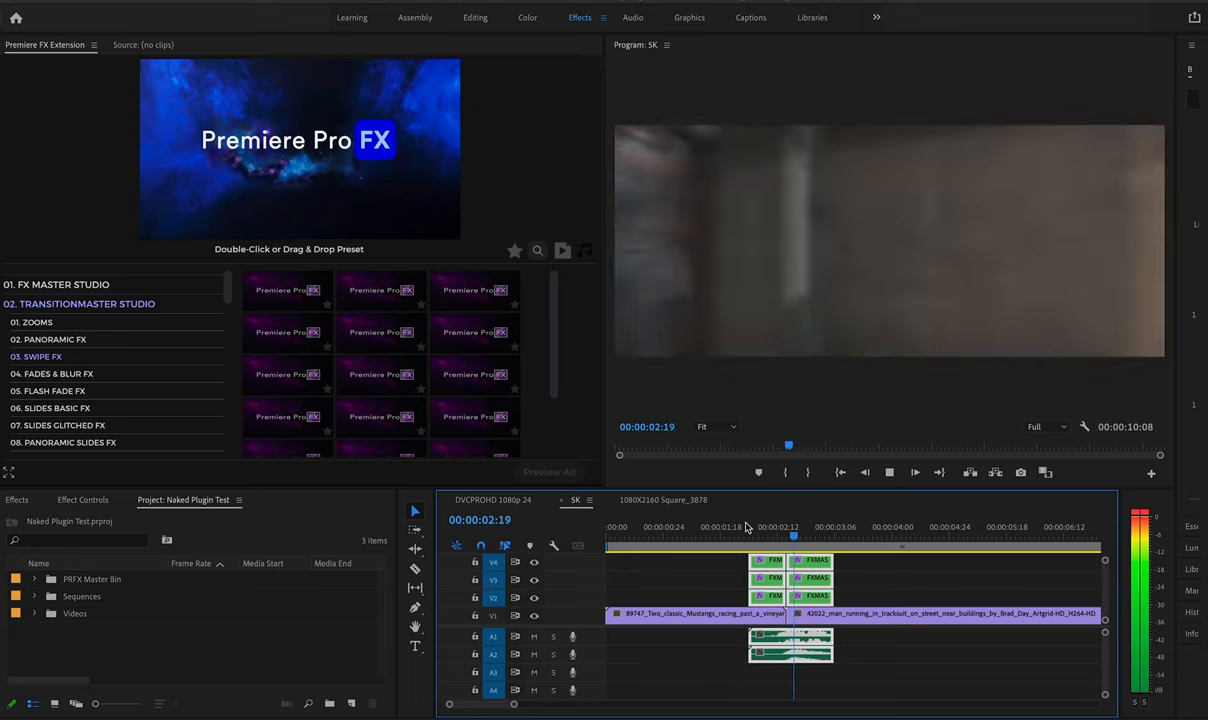
pyautogui.moveTo(792, 527); pyautogui.dragTo(830, 527)
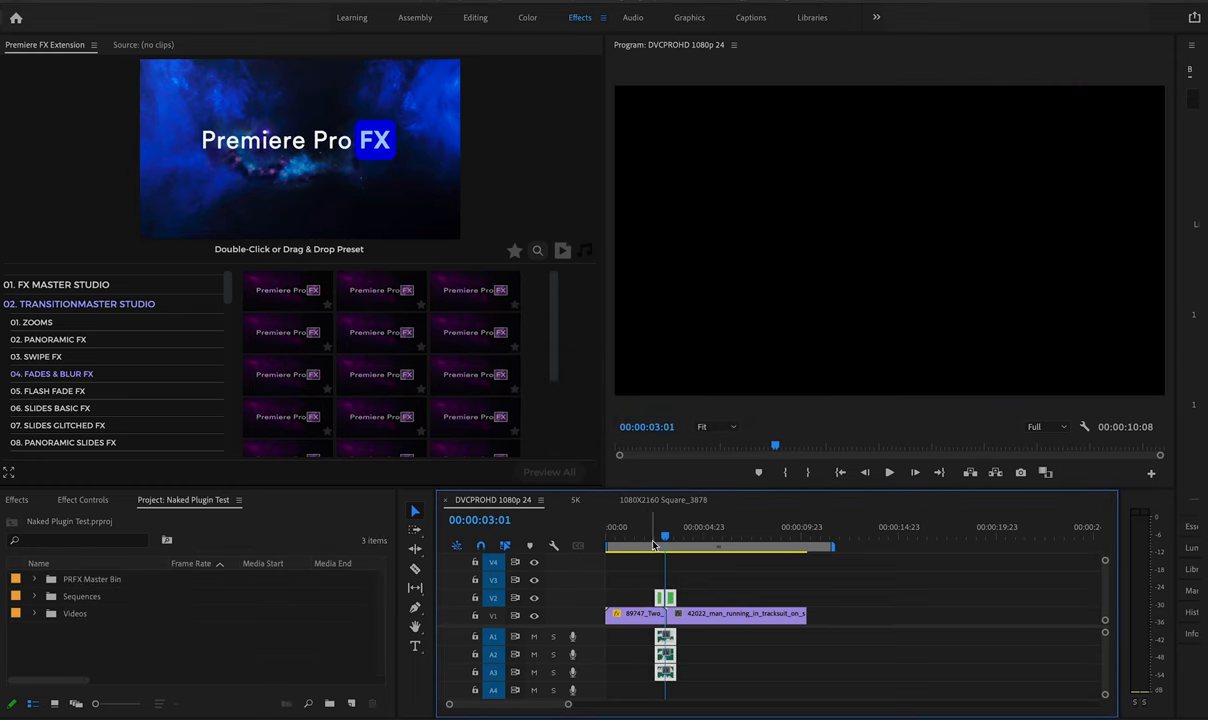
# - Collapse the TransitionMaster Studio category in the FX panel
pyautogui.click(889, 472)
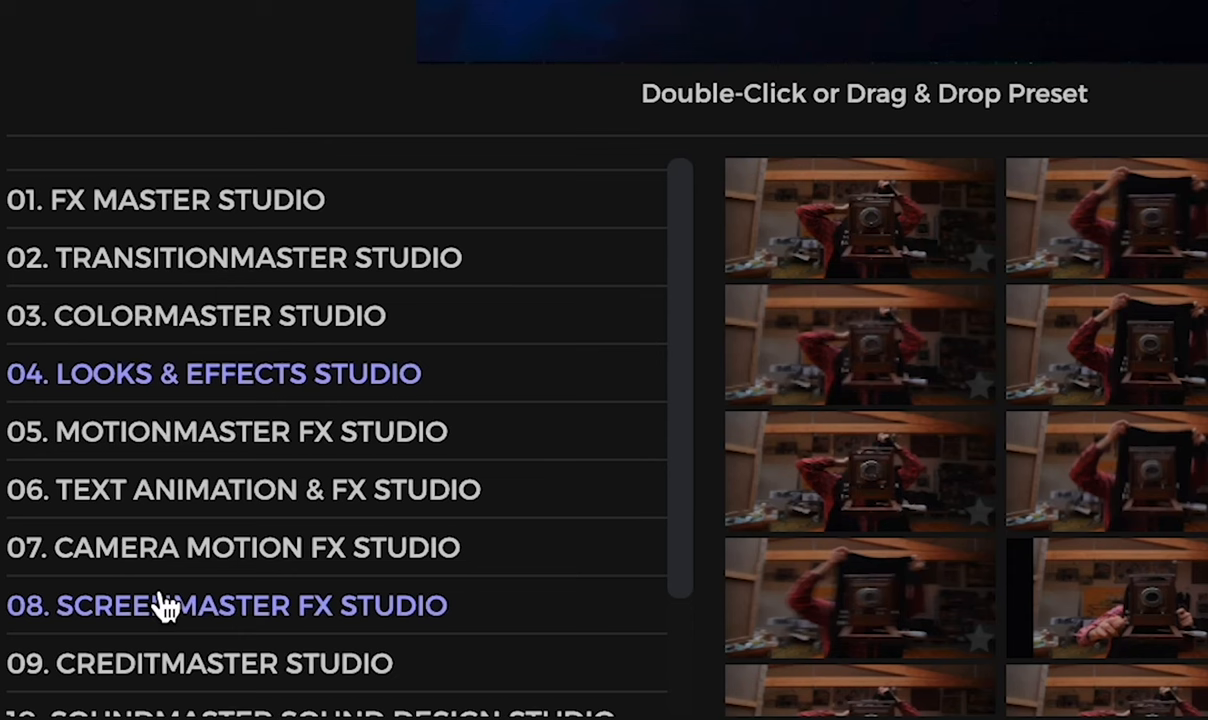
# - Expand ScreenMaster FX Studio to show the Multi-Screen Kit presets
pyautogui.click(227, 605)
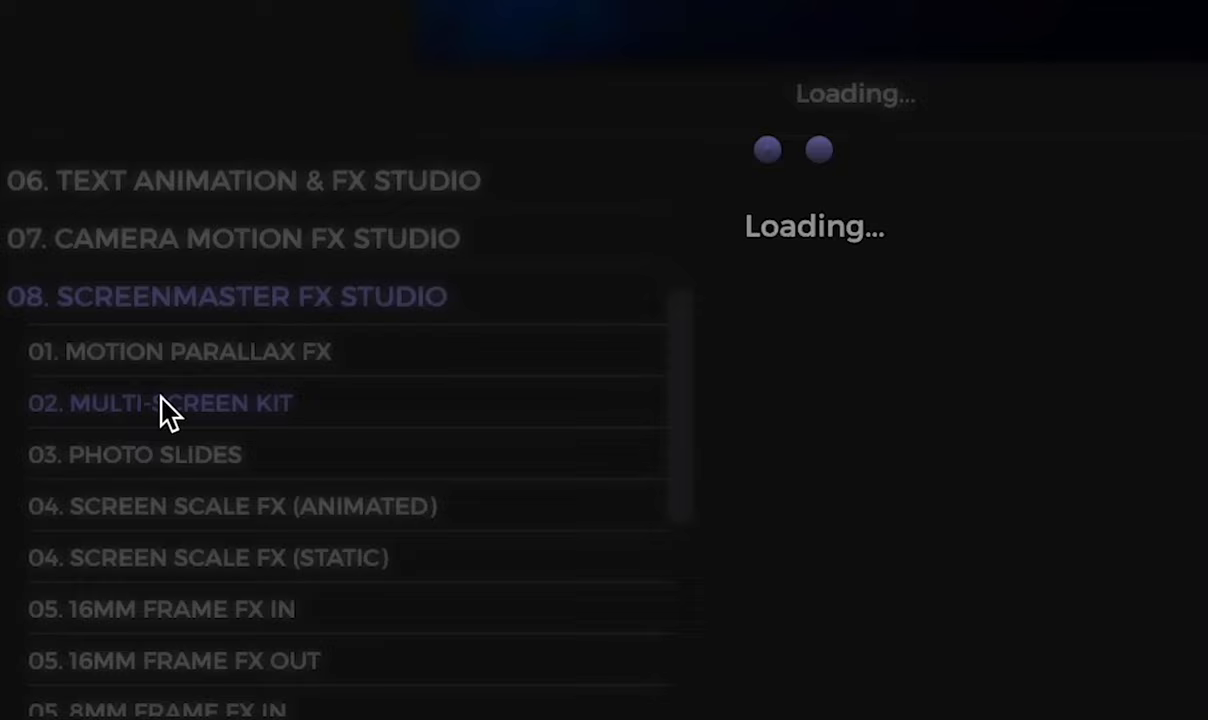
pyautogui.click(161, 403)
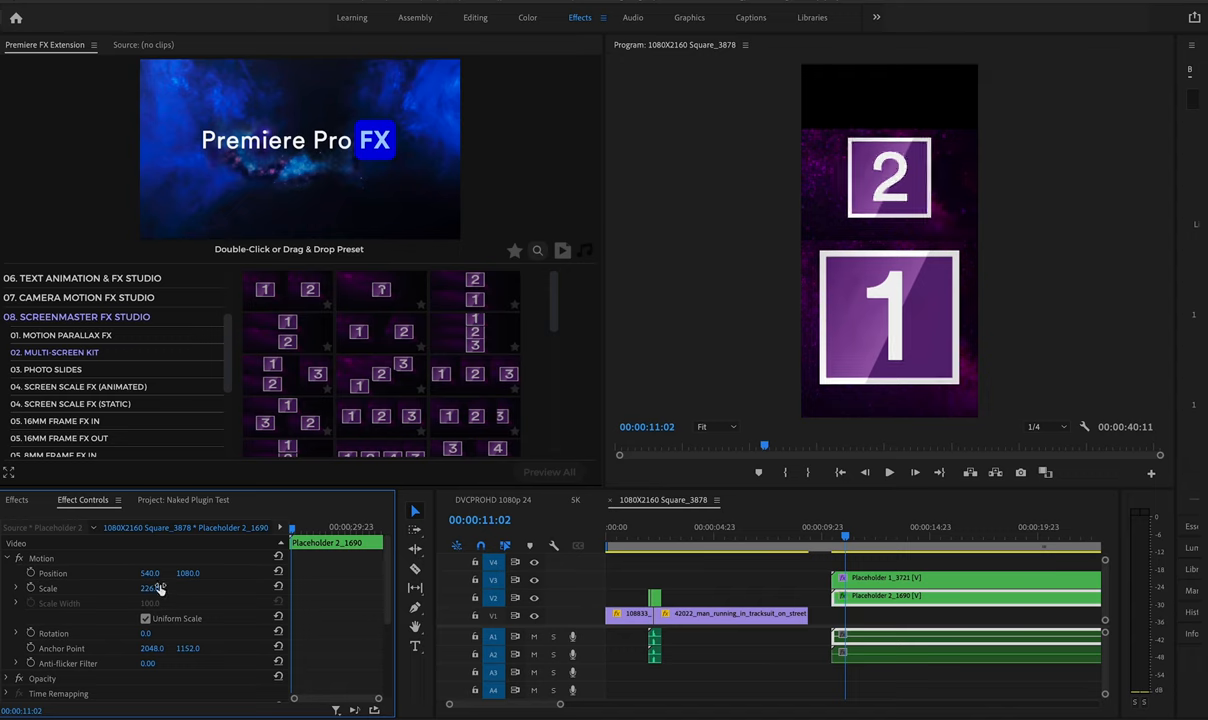
# - Scrub Placeholder 2's Scale up so it fills the vertical frame
pyautogui.moveTo(188, 573); pyautogui.dragTo(188, 560)
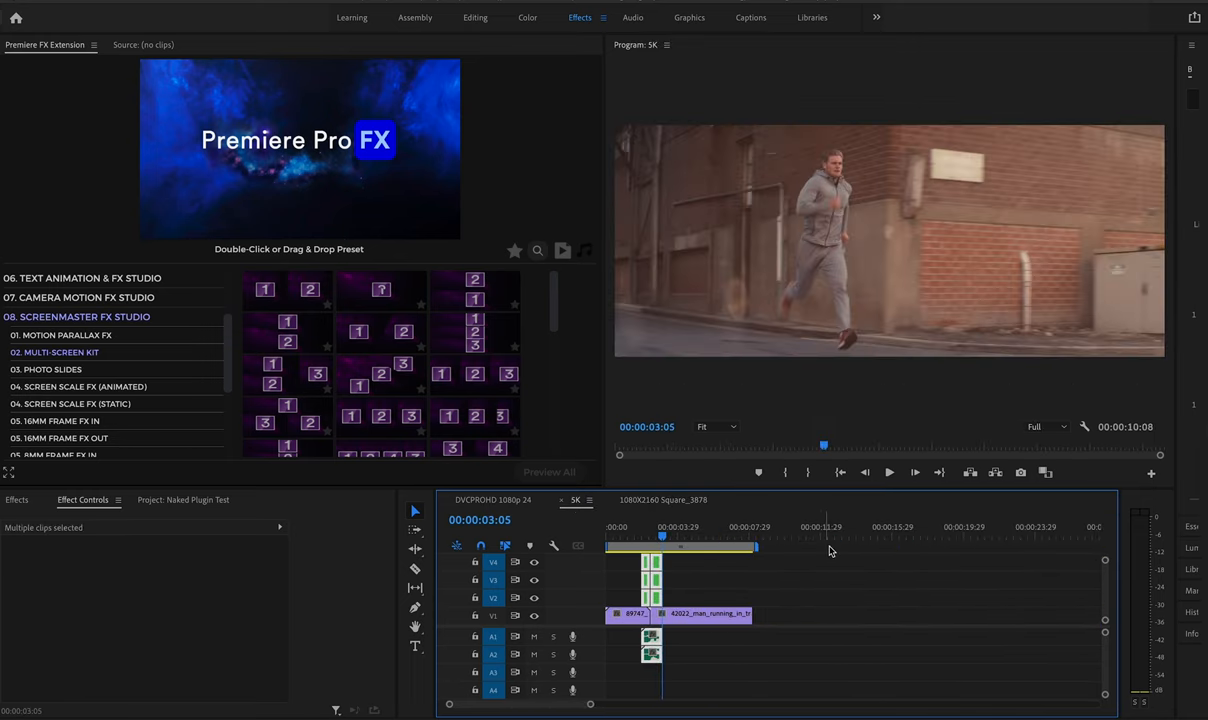
# - Add the two-screen Multi-Screen Kit layout to the 5K sequence
pyautogui.click(778, 527)
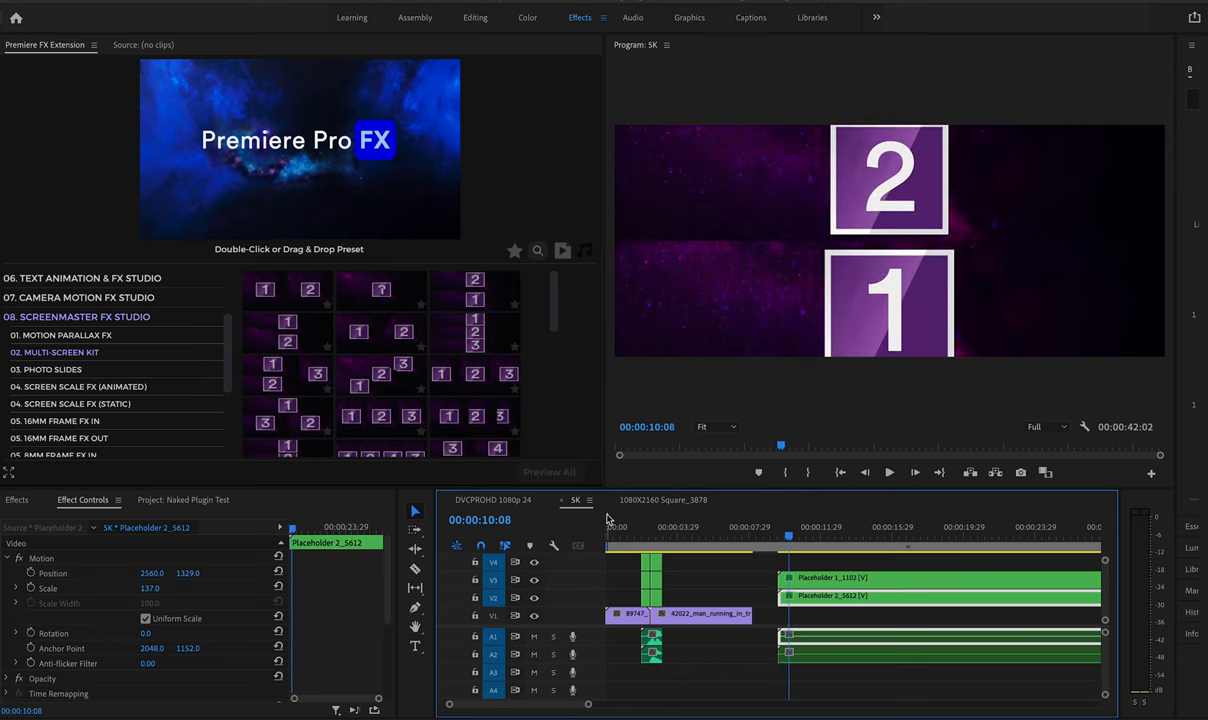
pyautogui.moveTo(142, 355)
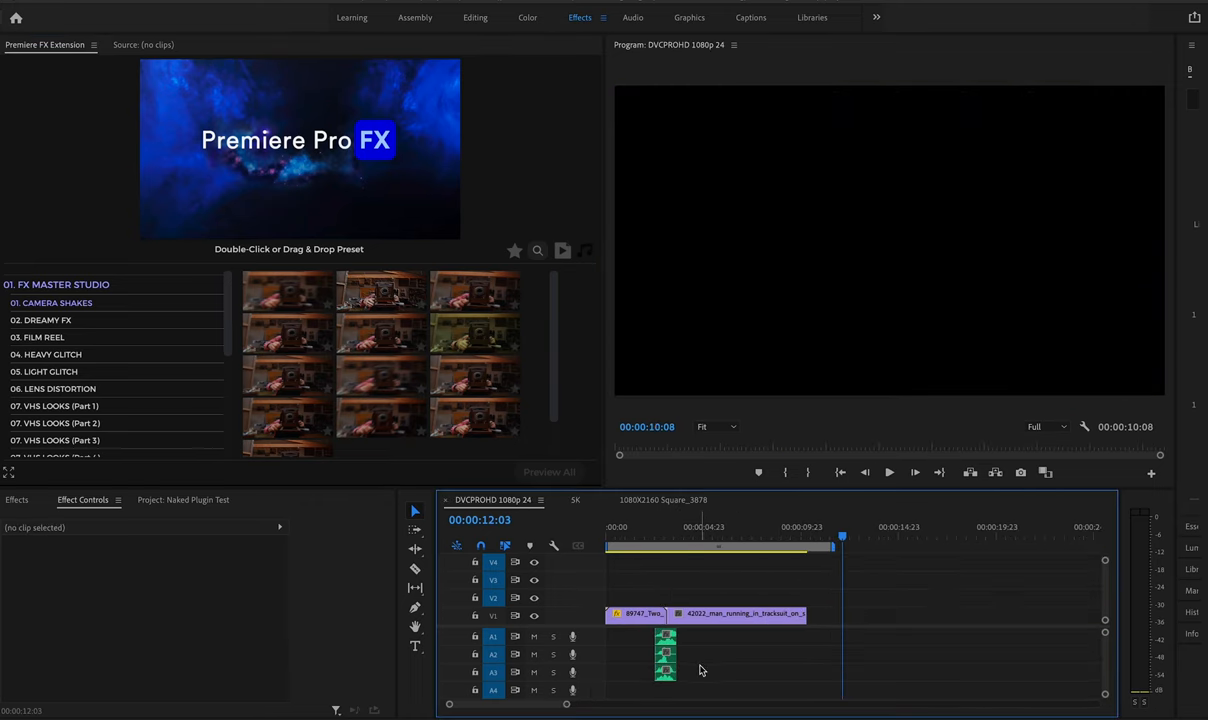
# - Move the playhead into the running shot, show VHS Looks (Part 1), and select the timecode layer
pyautogui.click(690, 527)
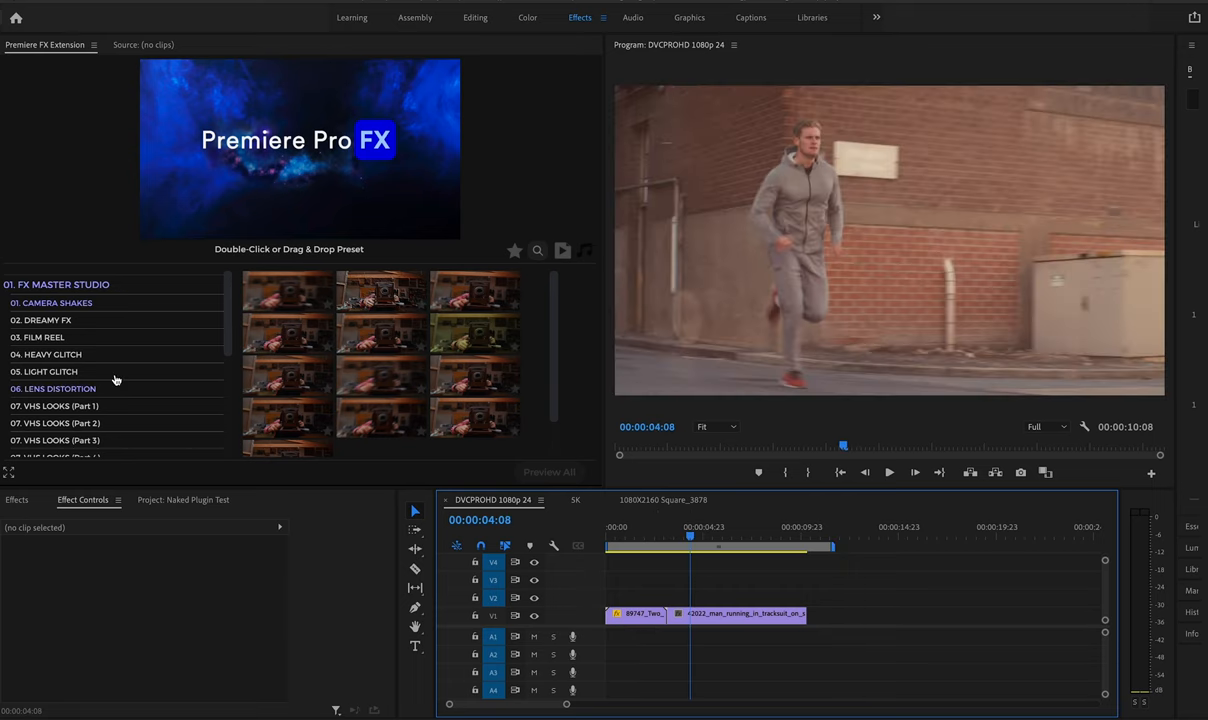
pyautogui.moveTo(47, 397)
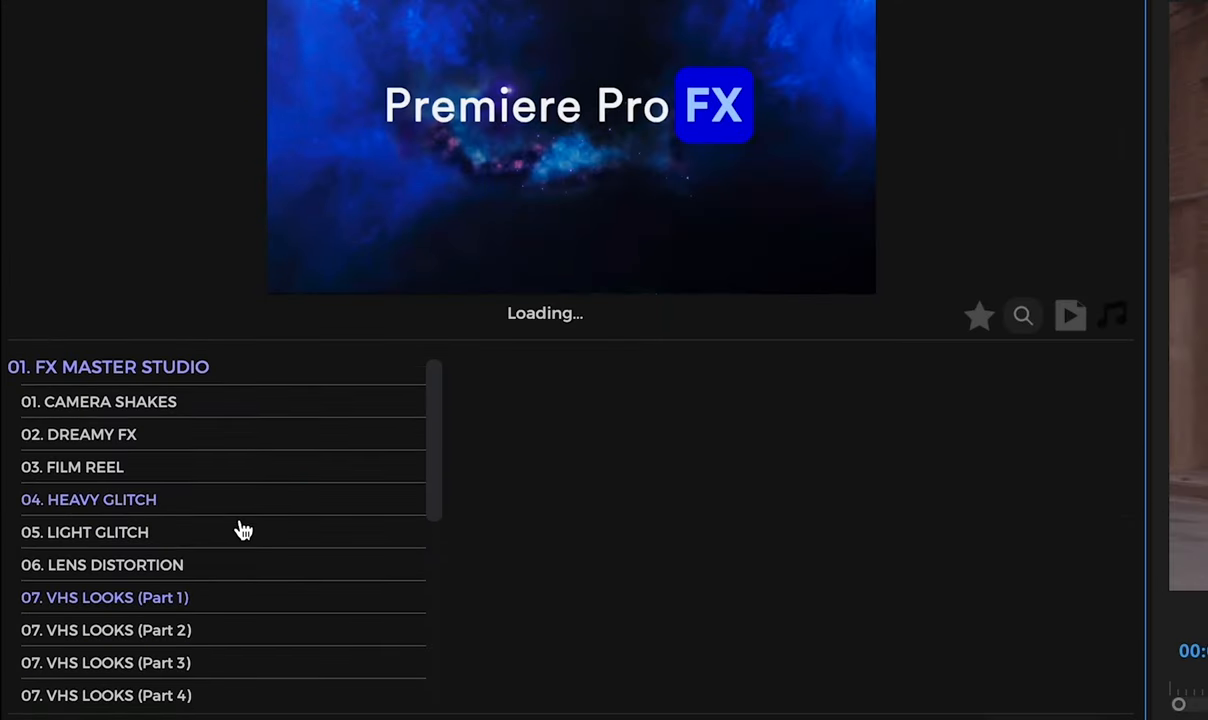
pyautogui.click(104, 597)
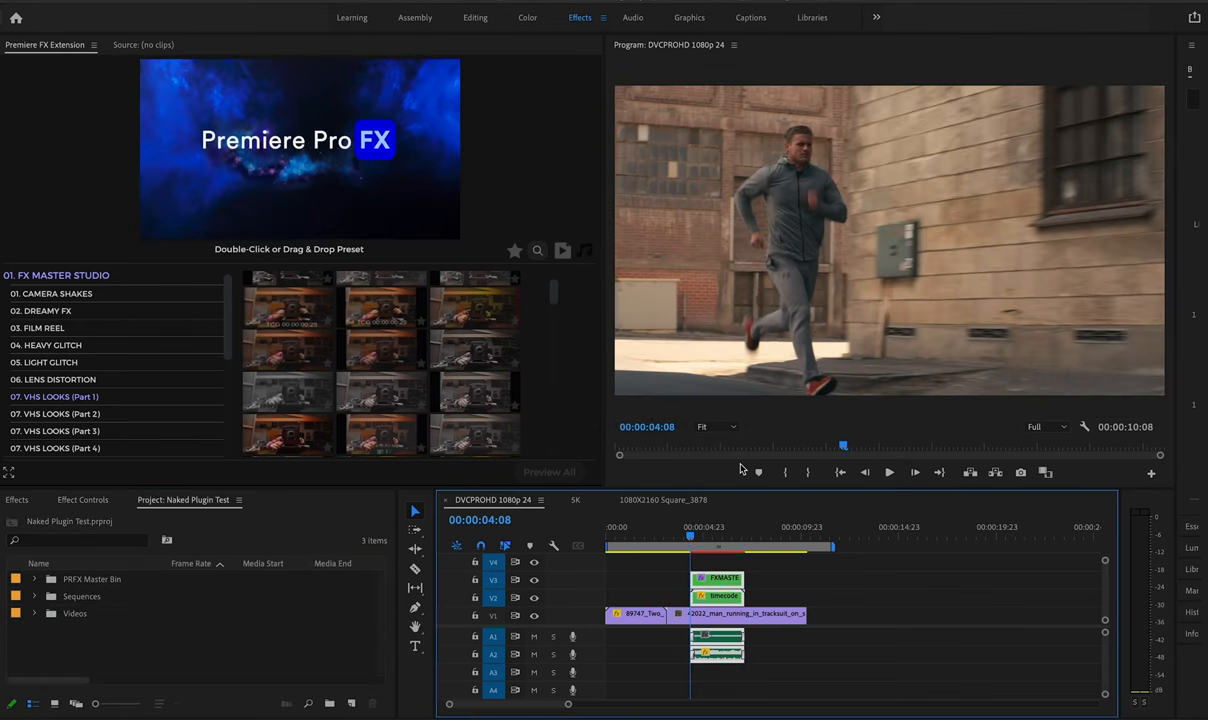
pyautogui.click(888, 472)
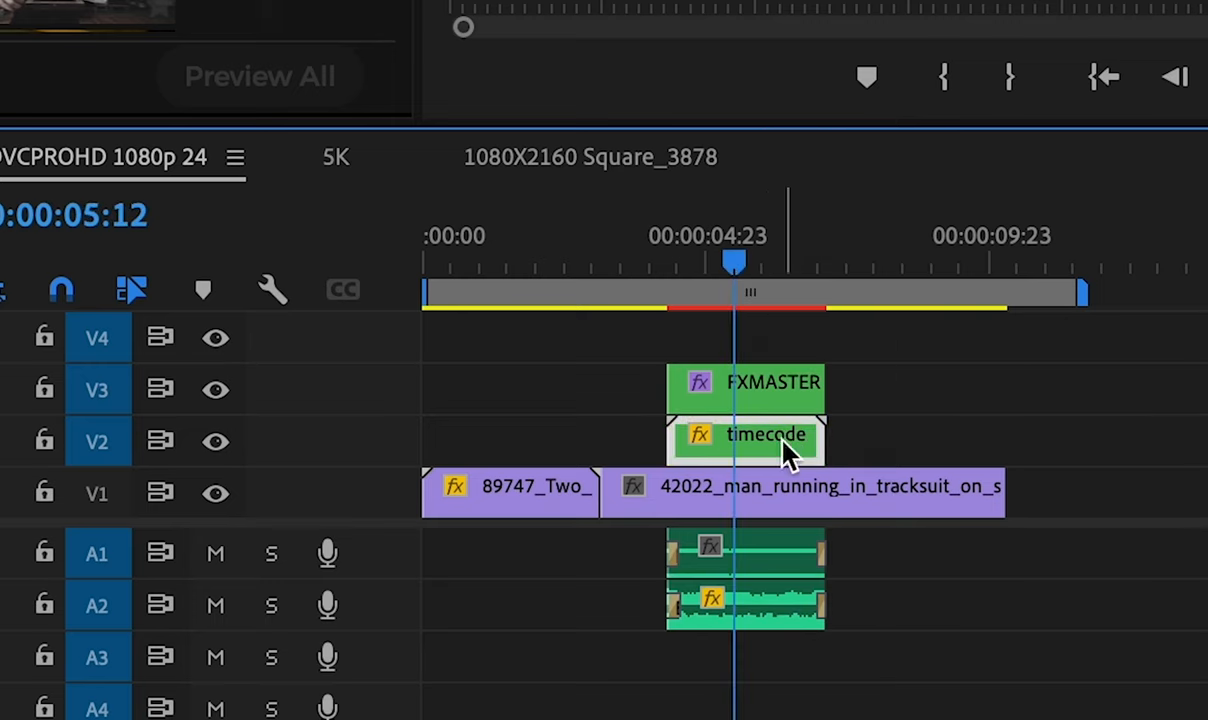
pyautogui.moveTo(775, 445)
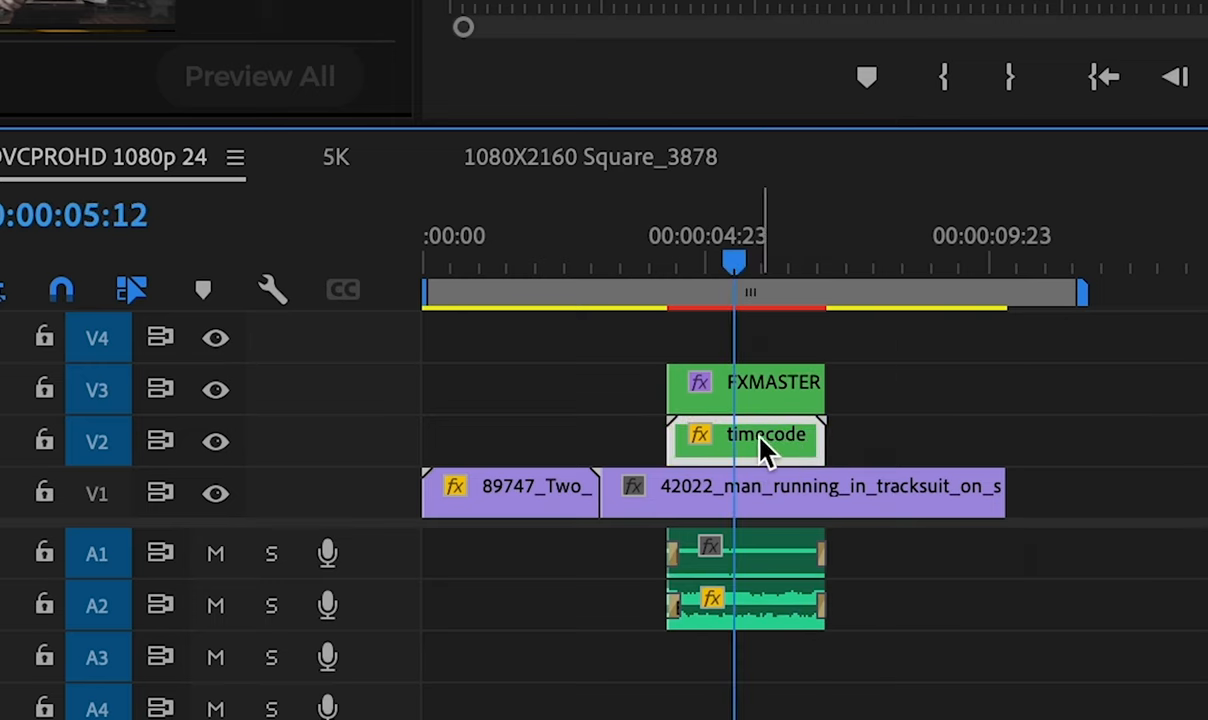
# - Open the nested timecode sequence from the V2 clip
pyautogui.doubleClick(765, 434)
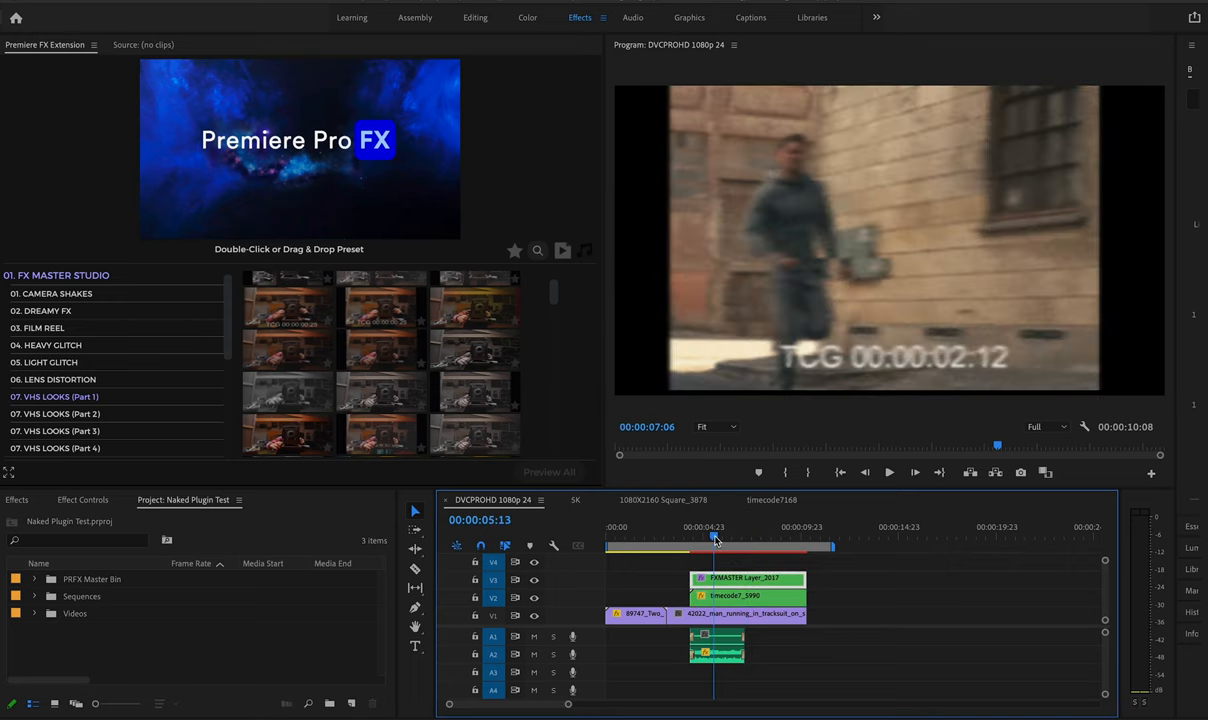
# - Switch to the 5K sequence
pyautogui.click(889, 472)
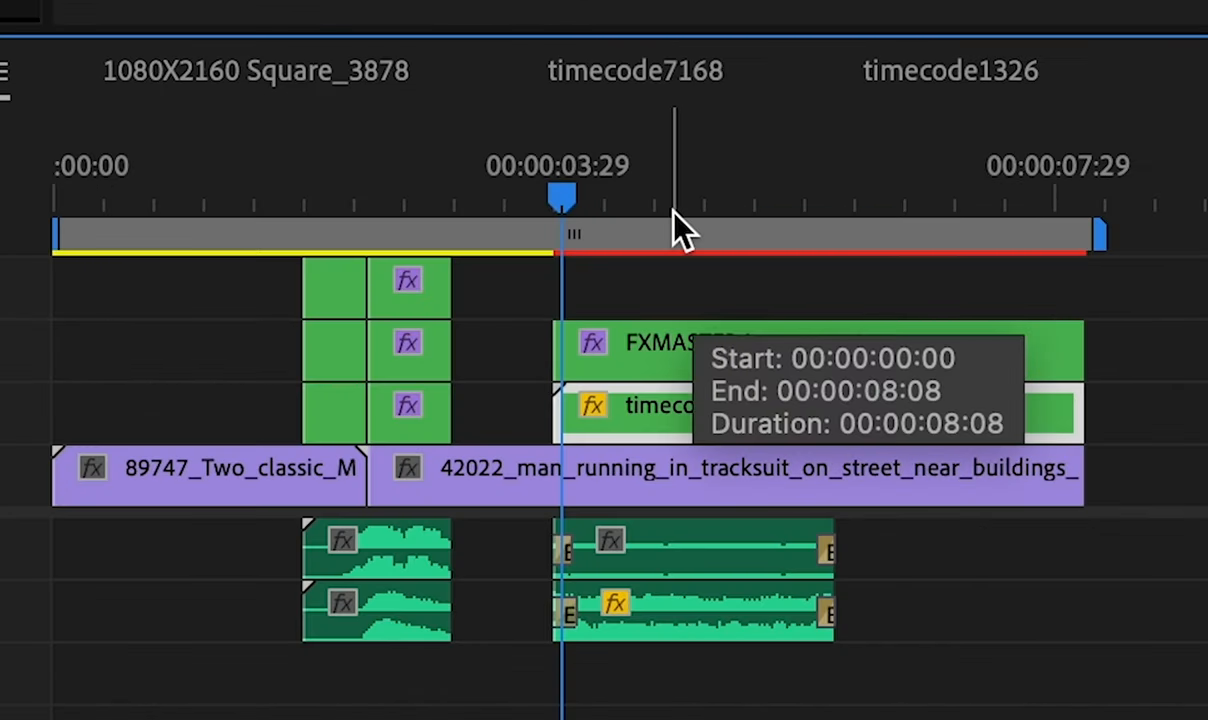
pyautogui.moveTo(625, 205)
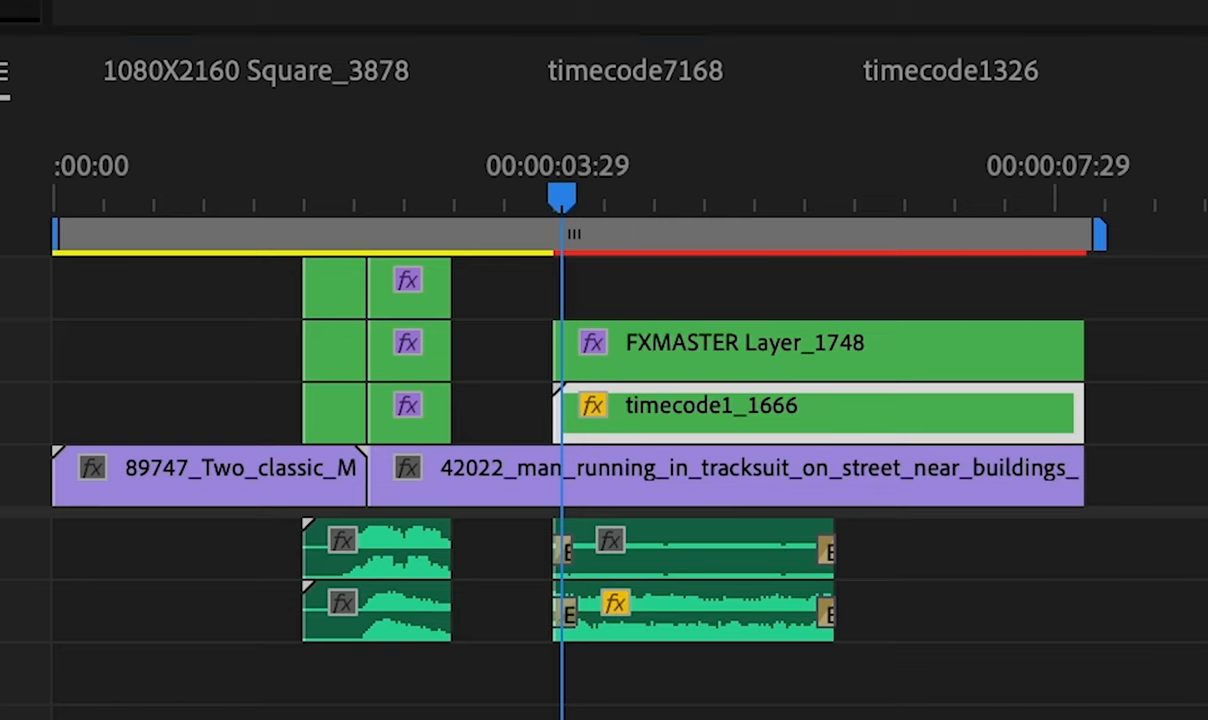
# - Open the timecode1326 nest and resize the TCG timecode readout to sit along the frame bottom
pyautogui.click(949, 71)
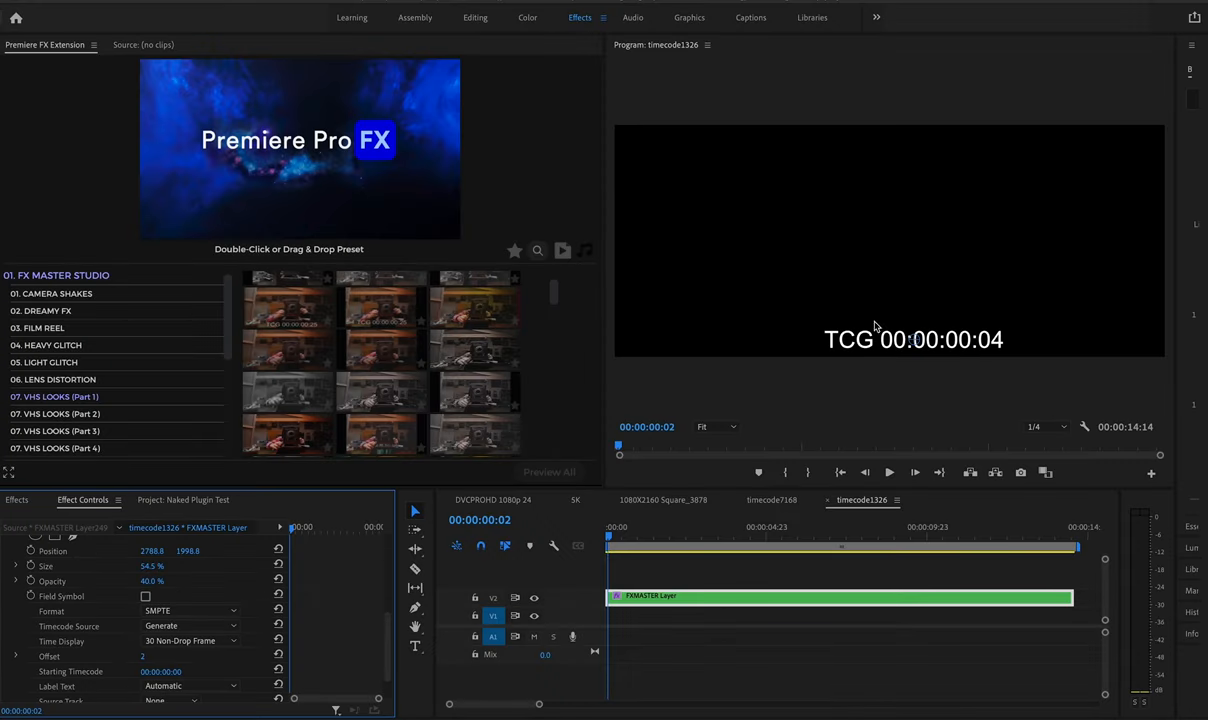
pyautogui.moveTo(973, 349)
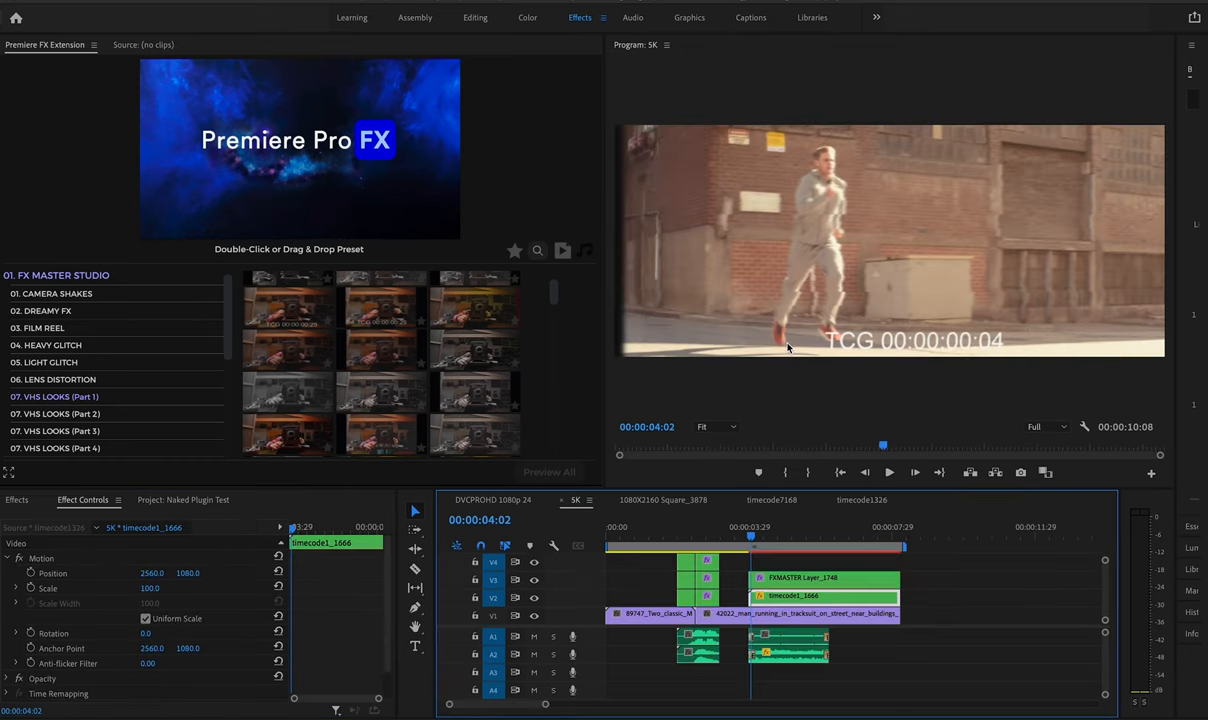
pyautogui.moveTo(868, 348)
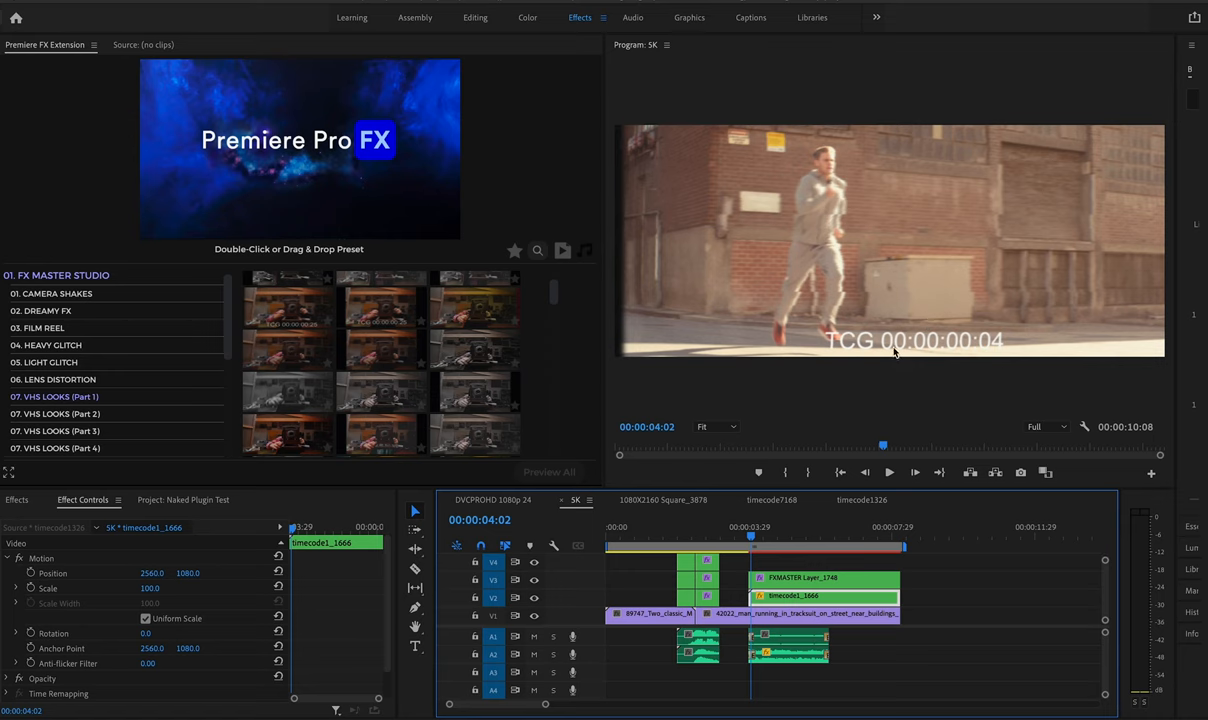
pyautogui.scroll(-3)
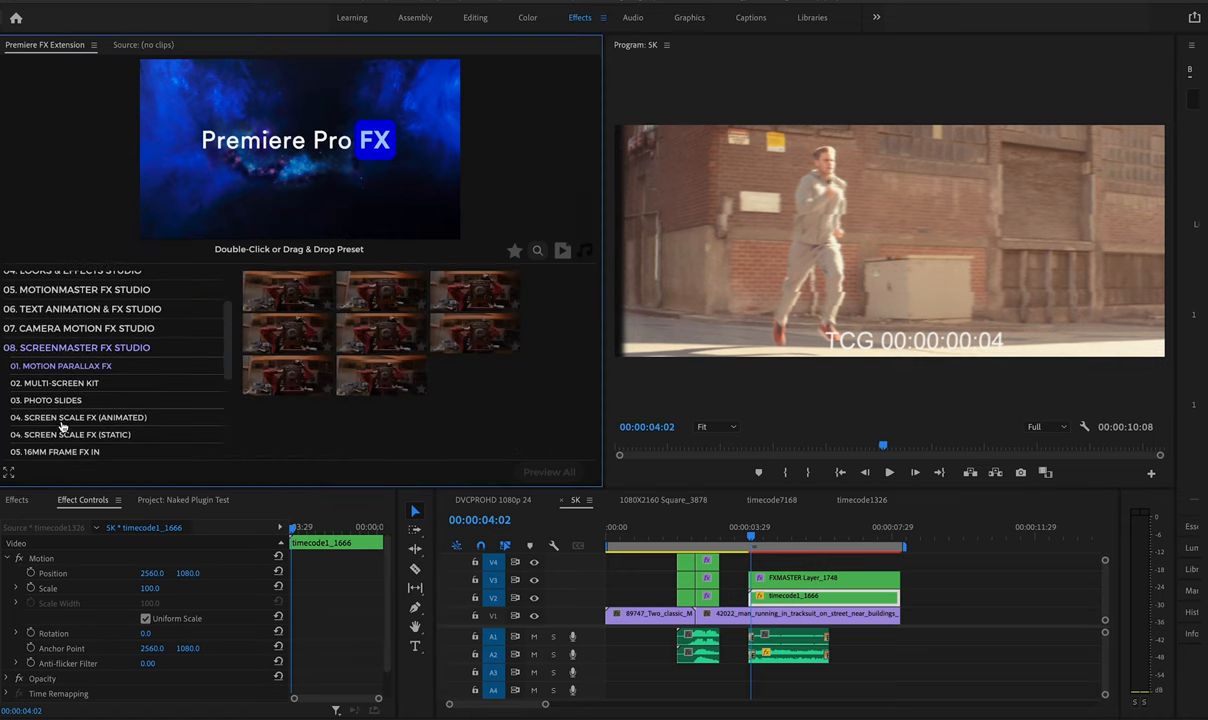